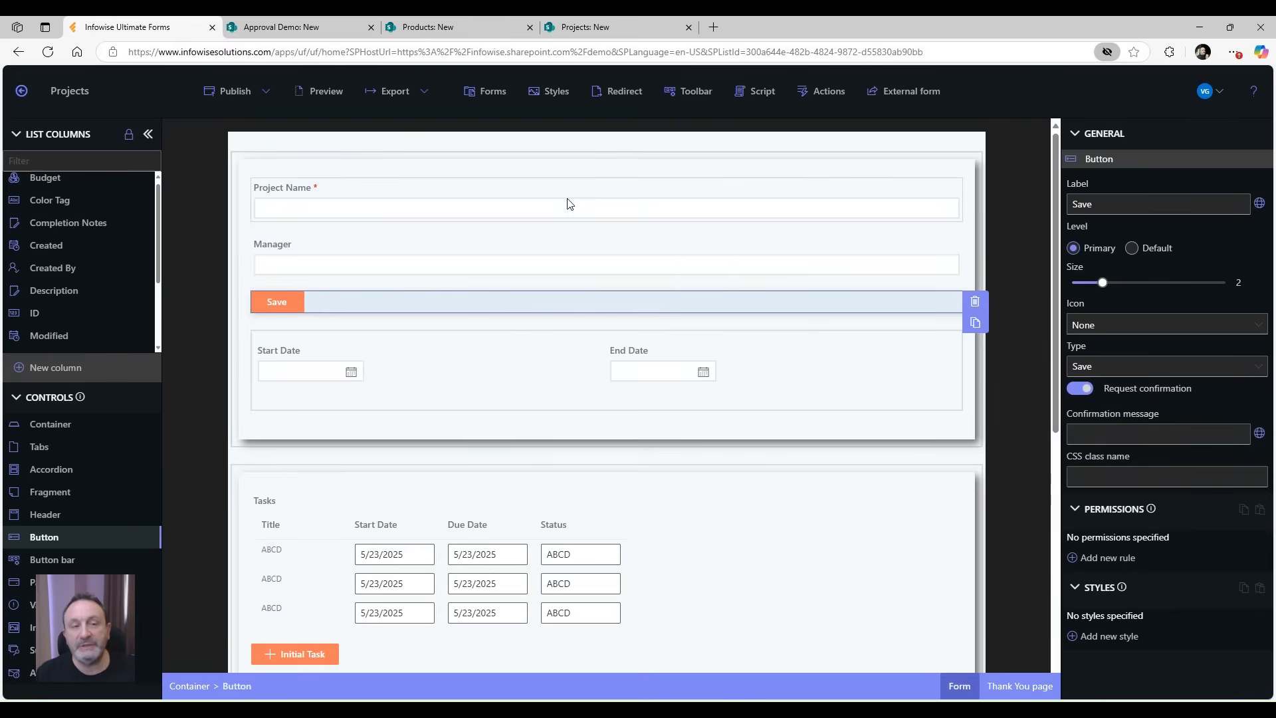
{"action": "mouse_move", "coordinate": [655, 224]}
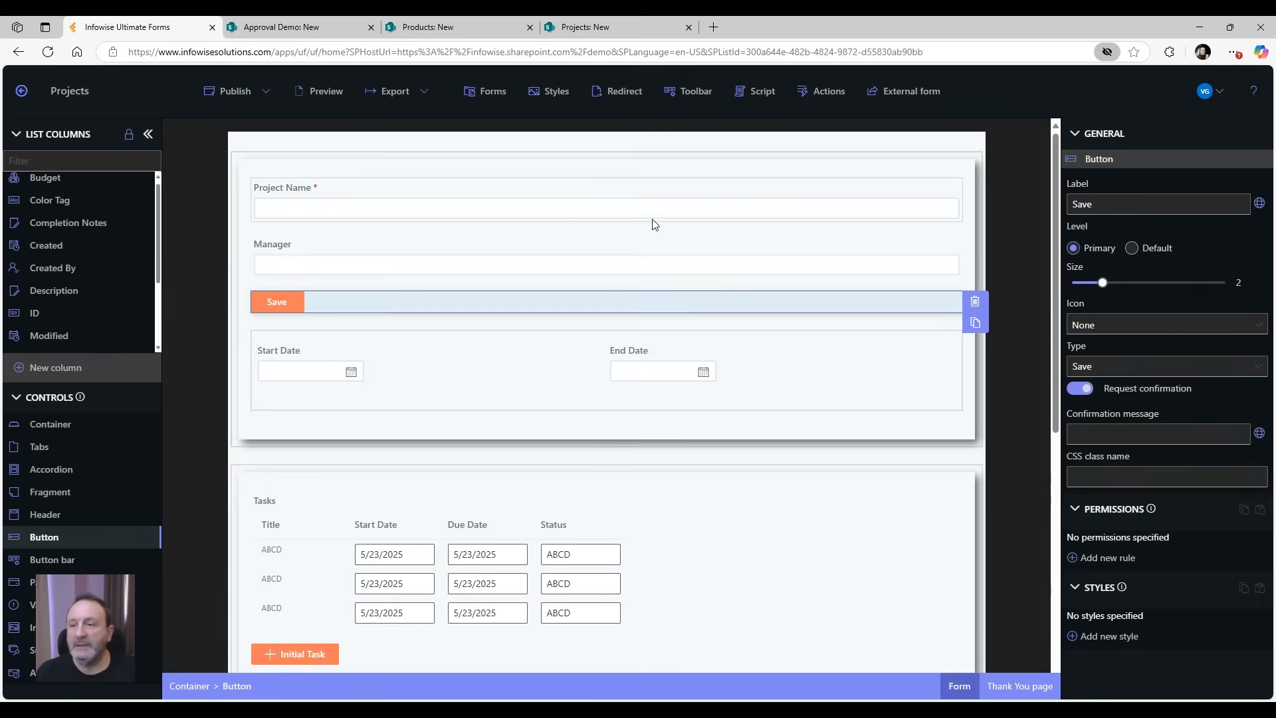
{"action": "mouse_move", "coordinate": [913, 311]}
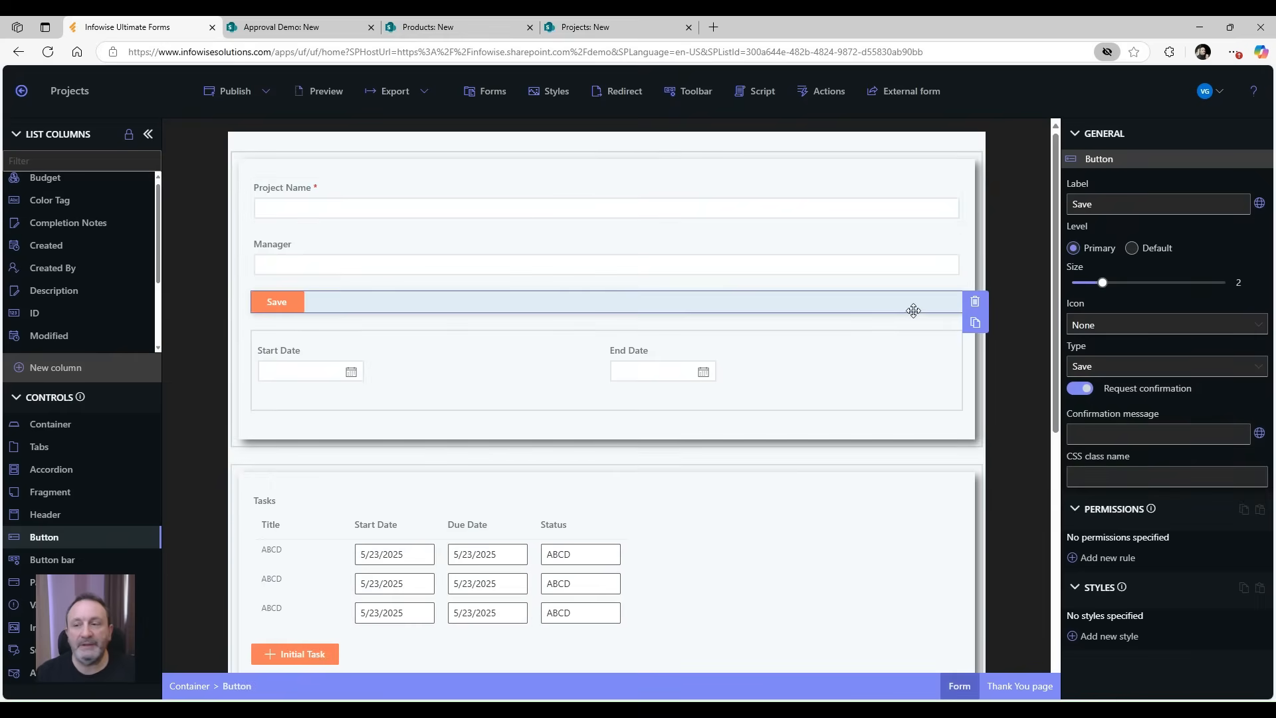
Show the list of action types available for the Save button
{"action": "left_click", "coordinate": [1165, 365]}
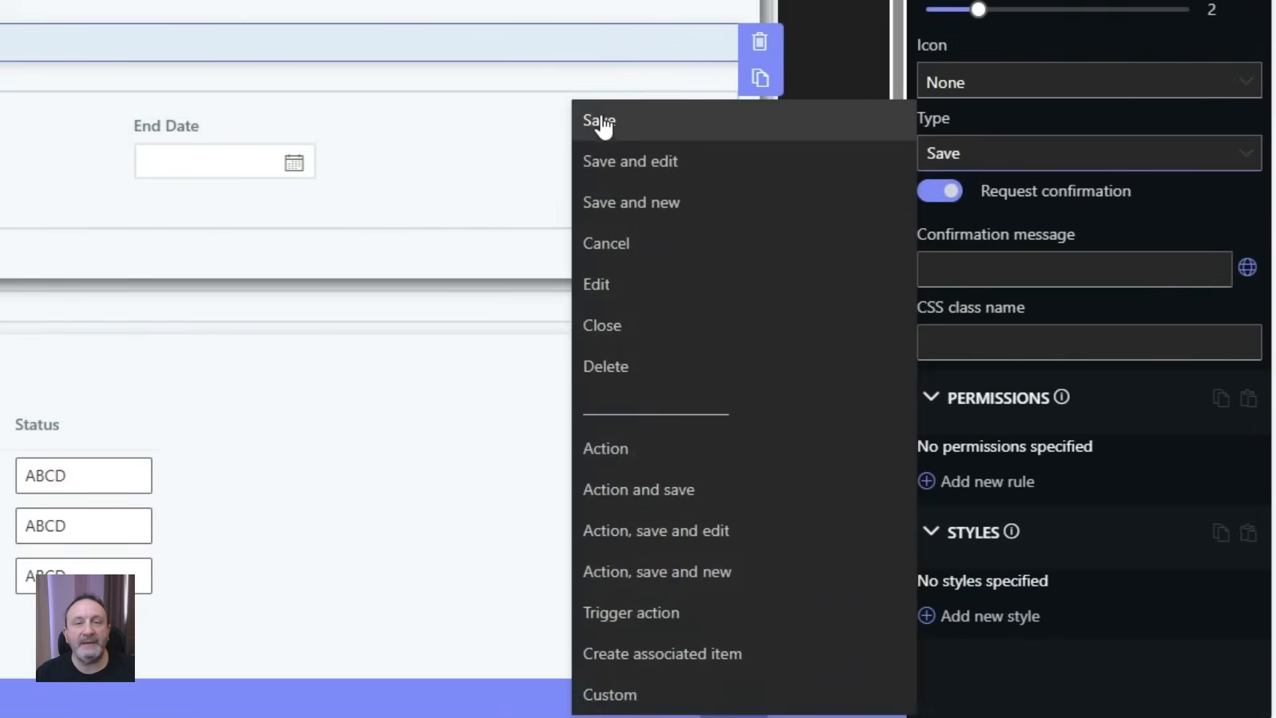
{"action": "mouse_move", "coordinate": [639, 243]}
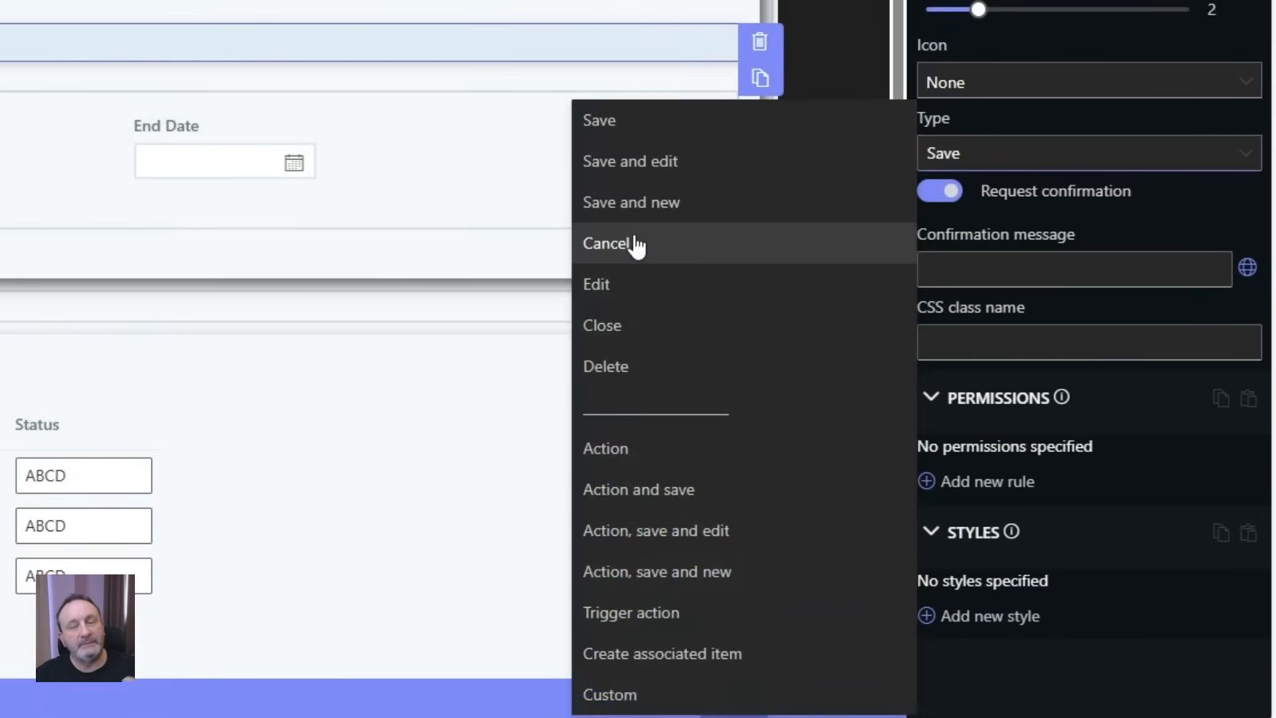
{"action": "mouse_move", "coordinate": [642, 202]}
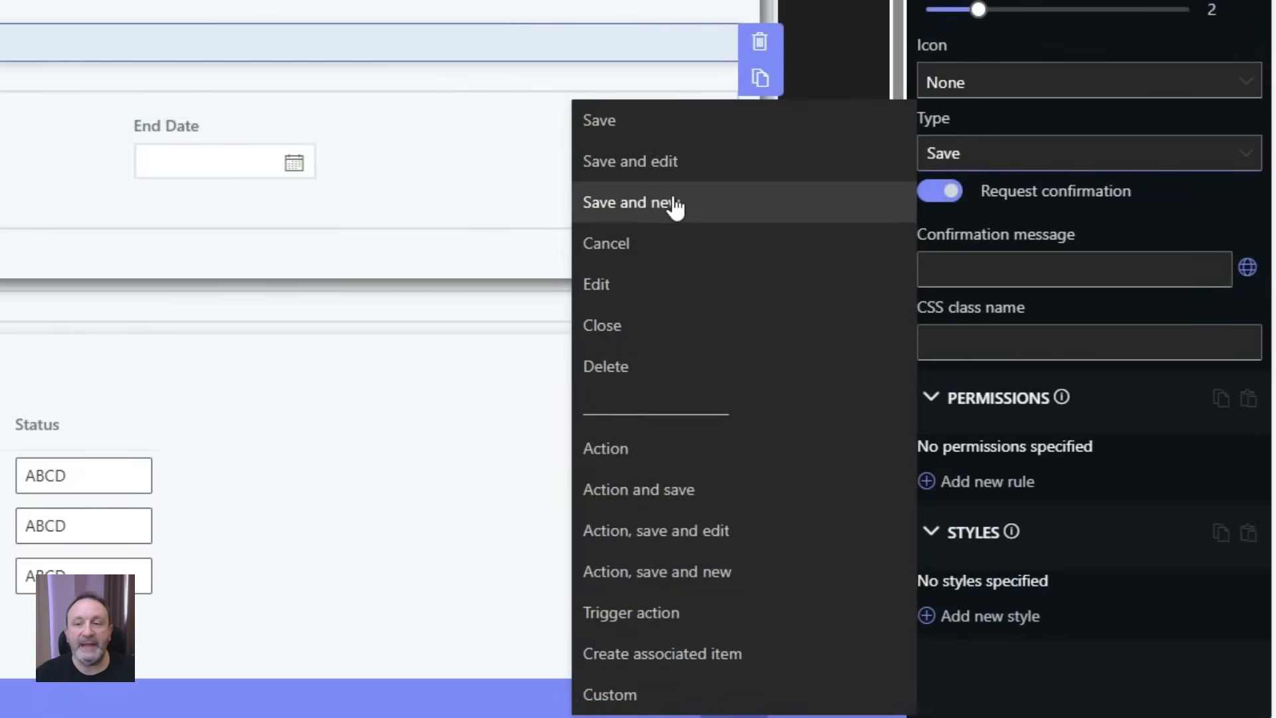
{"action": "mouse_move", "coordinate": [744, 449]}
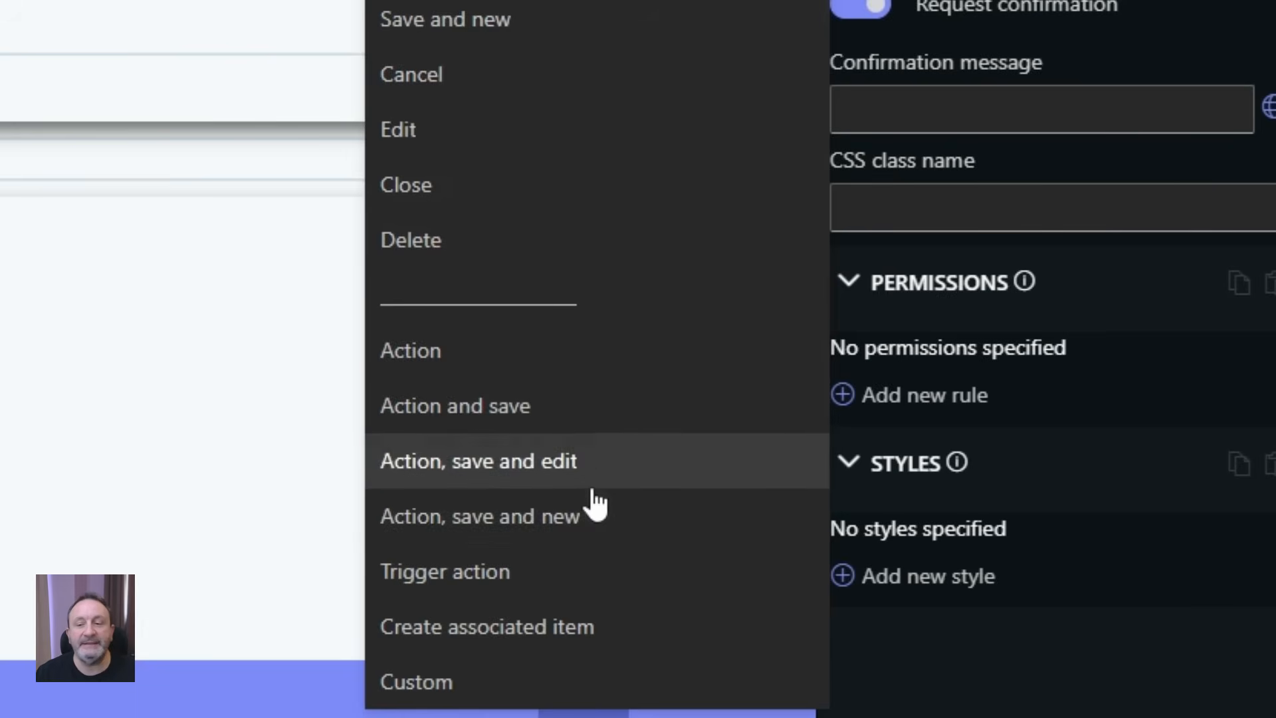
{"action": "mouse_move", "coordinate": [570, 515]}
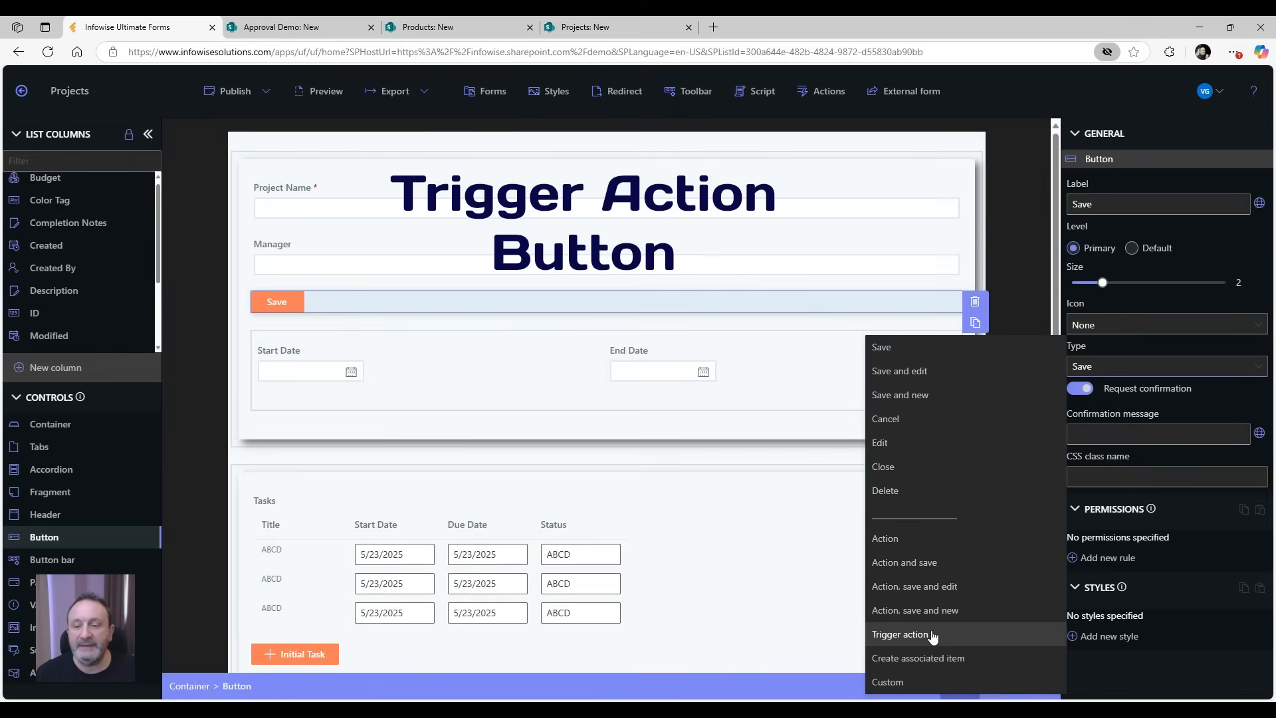
{"action": "mouse_move", "coordinate": [1012, 233]}
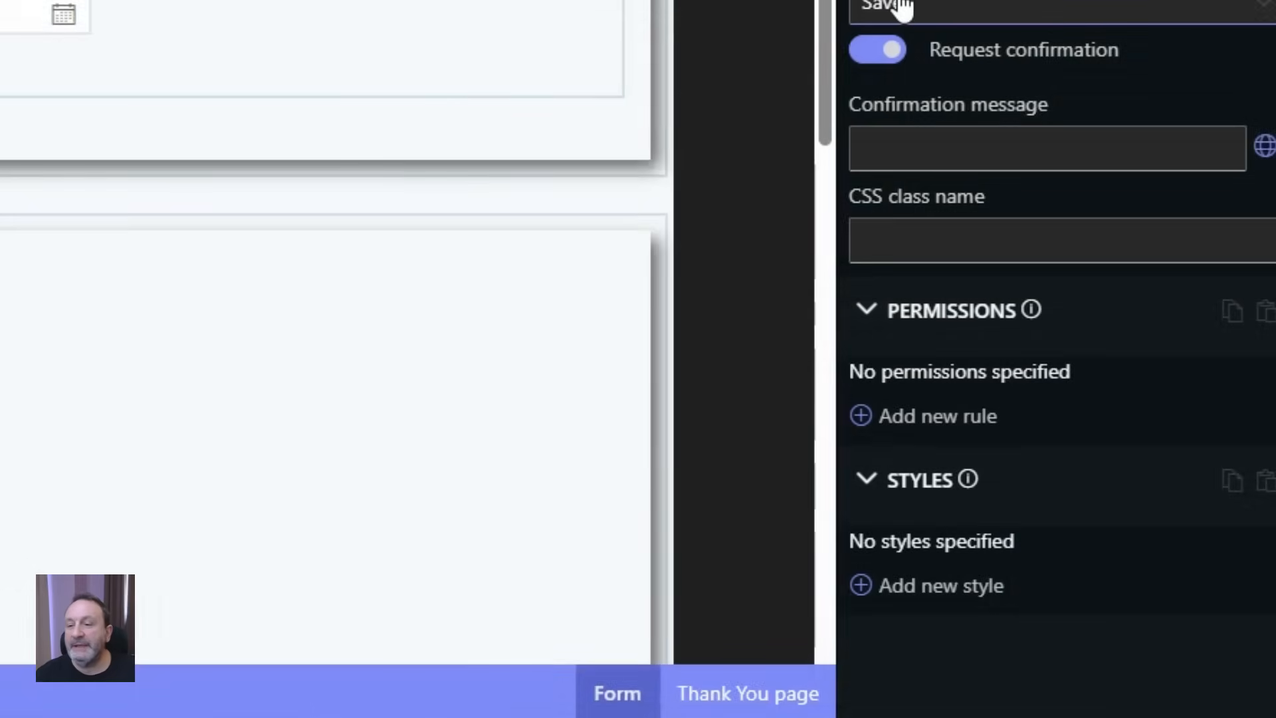
{"action": "left_click", "coordinate": [887, 4]}
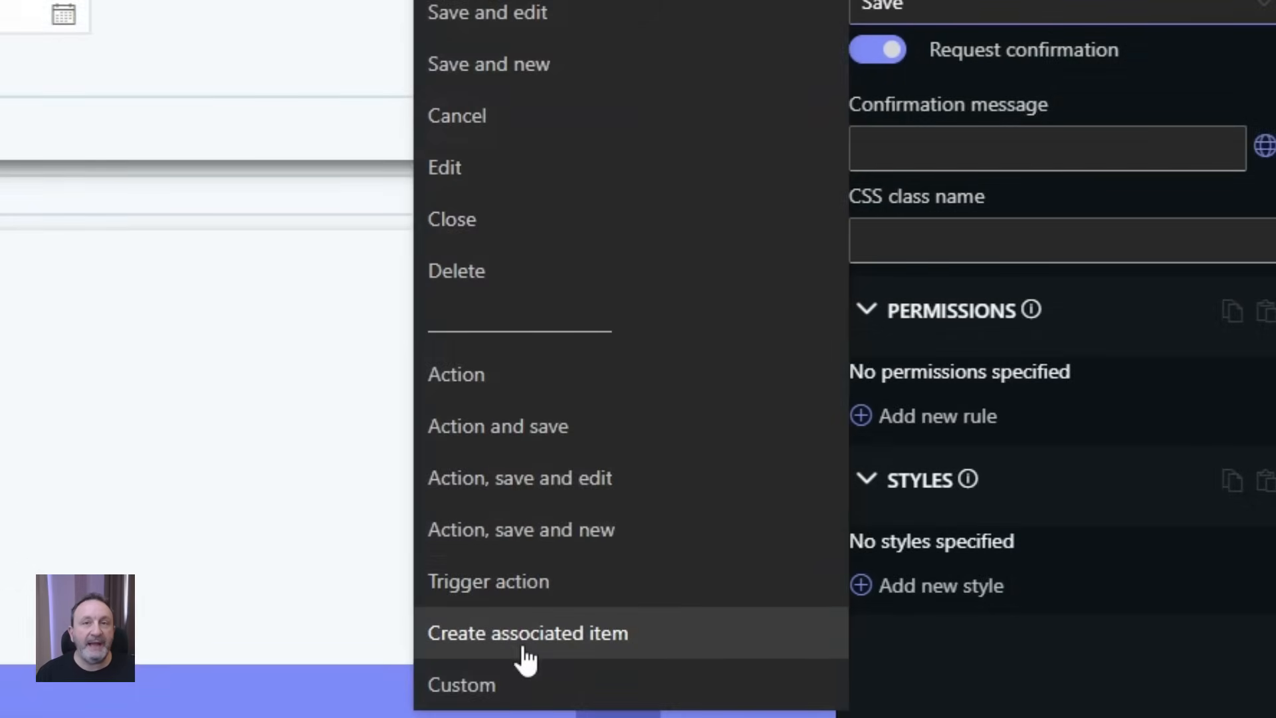
{"action": "left_click", "coordinate": [527, 632]}
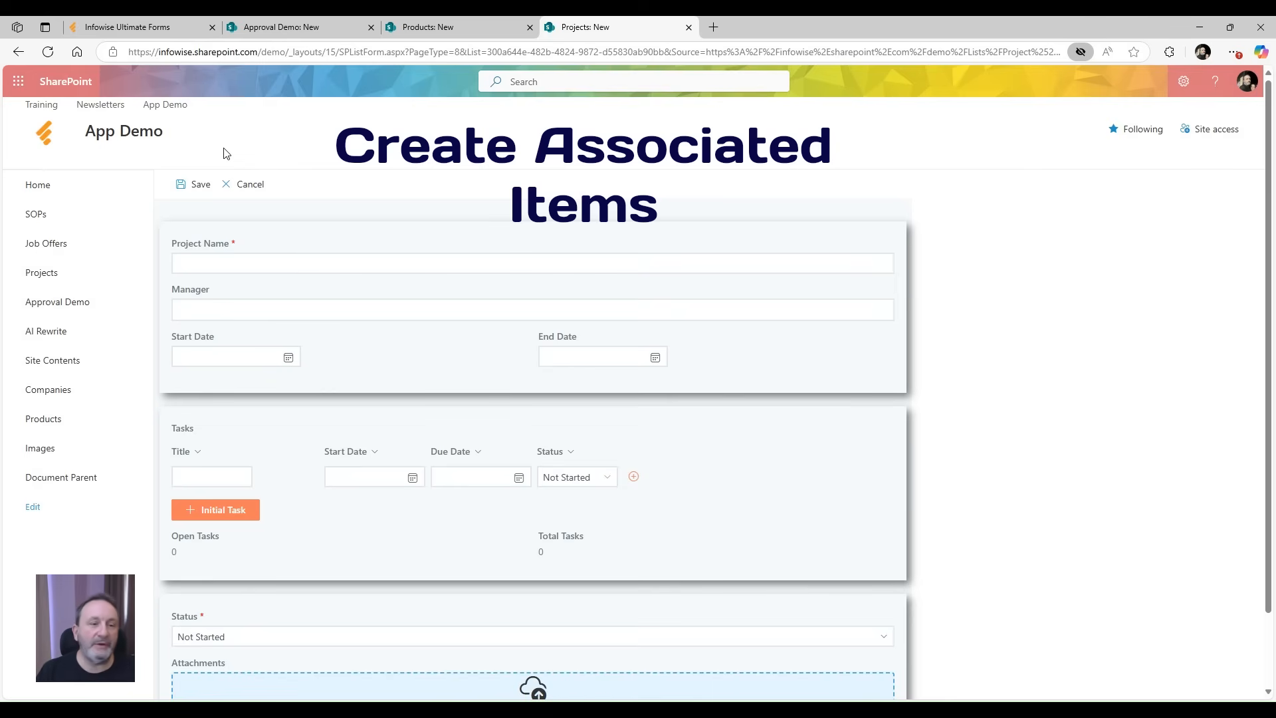
{"action": "mouse_move", "coordinate": [300, 443]}
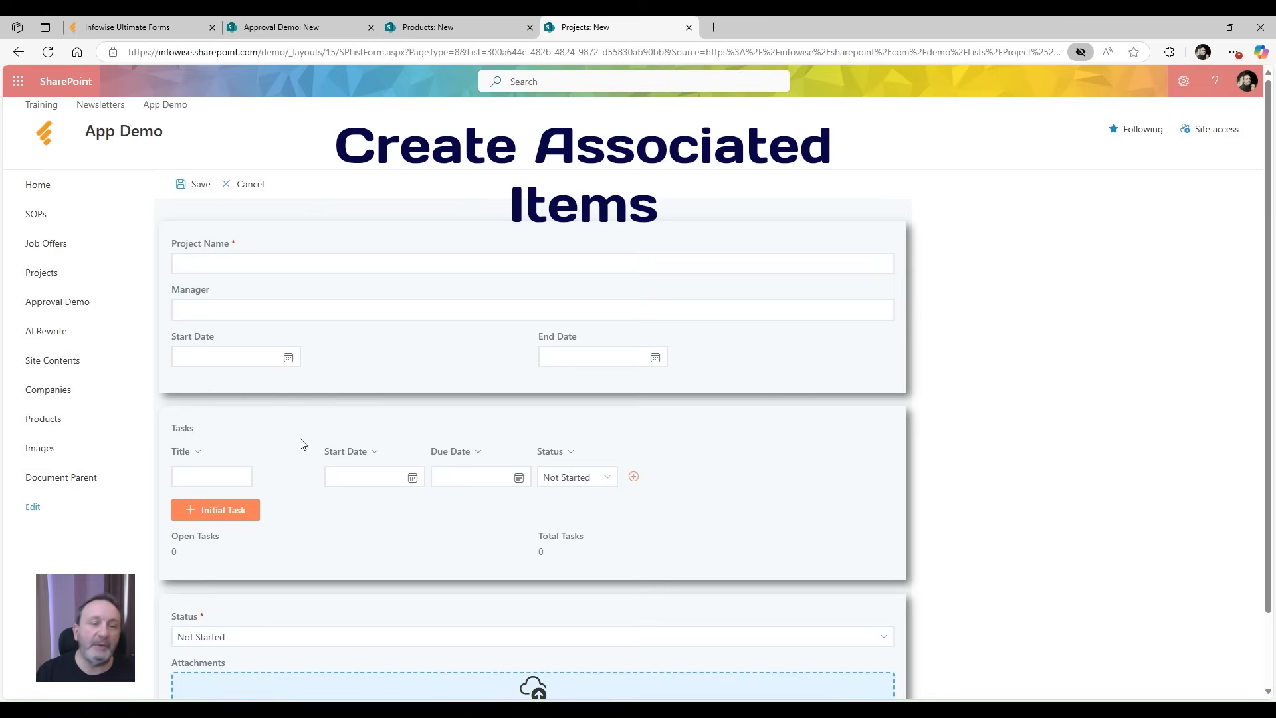
{"action": "mouse_move", "coordinate": [285, 454]}
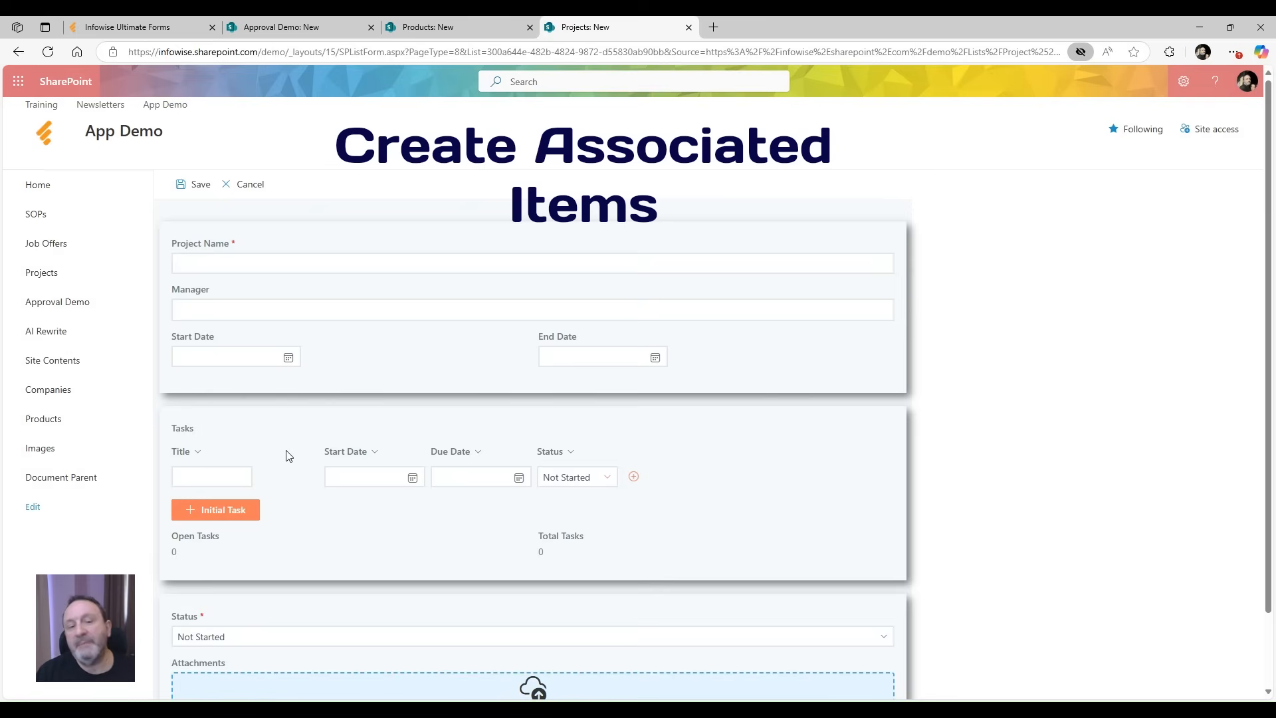
{"action": "mouse_move", "coordinate": [282, 453]}
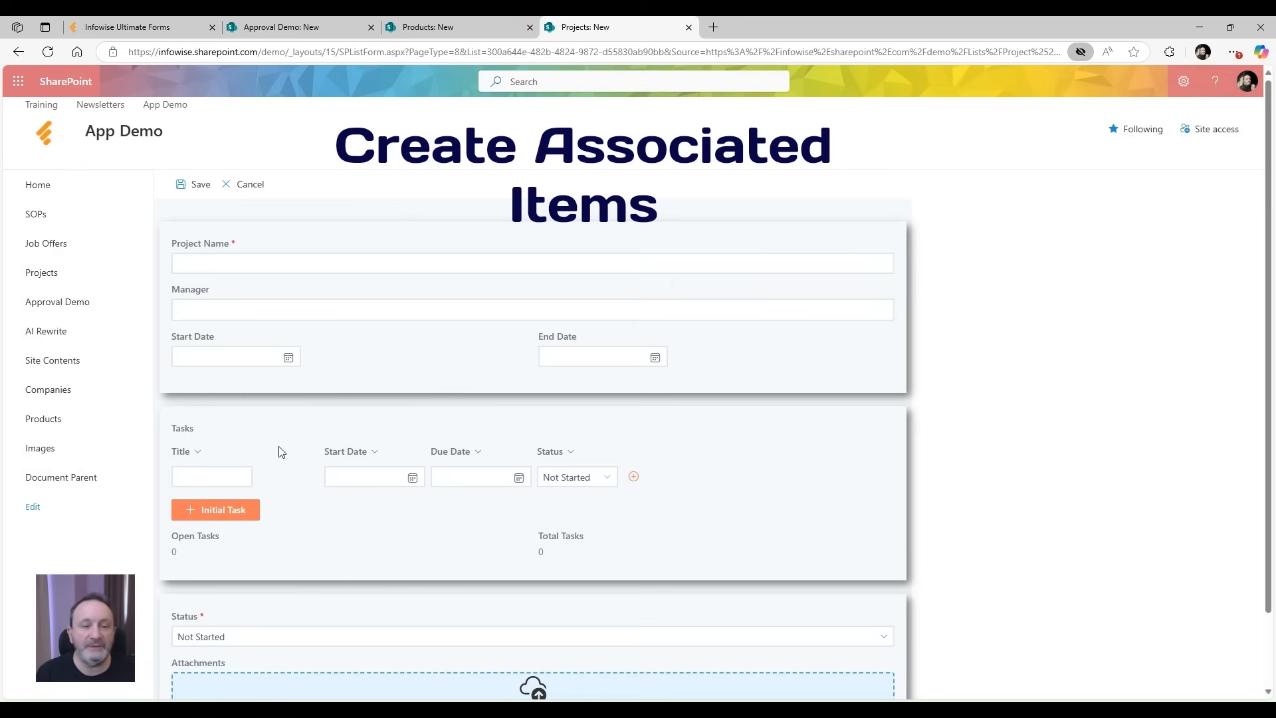
Submit the initial task prompt with the title 'Planning'
{"action": "left_click", "coordinate": [215, 510]}
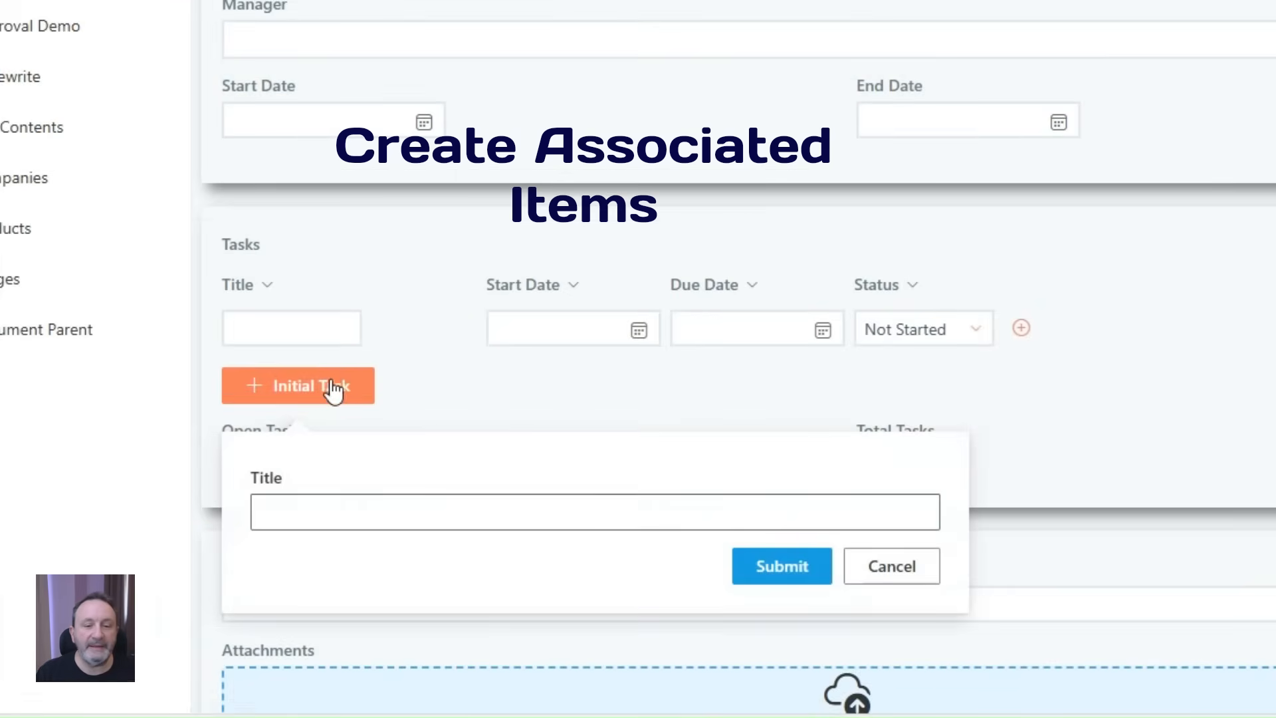
{"action": "left_click", "coordinate": [594, 511]}
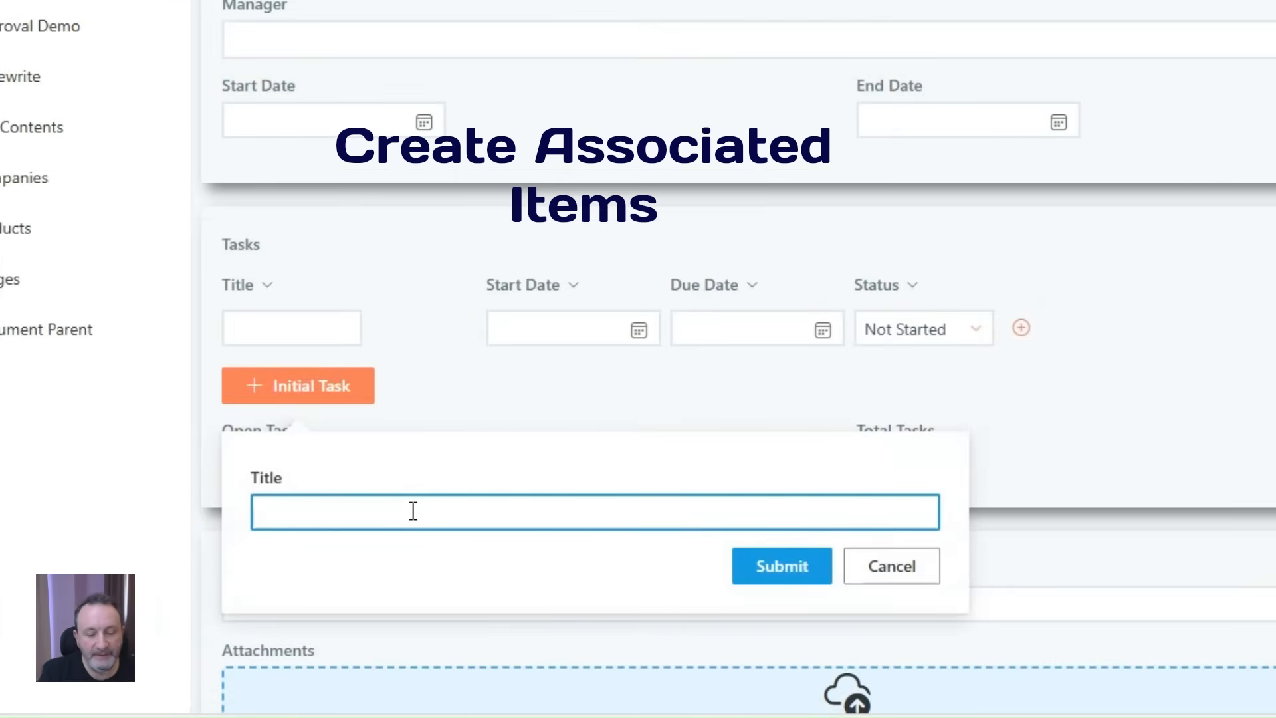
{"action": "type", "text": "Planning"}
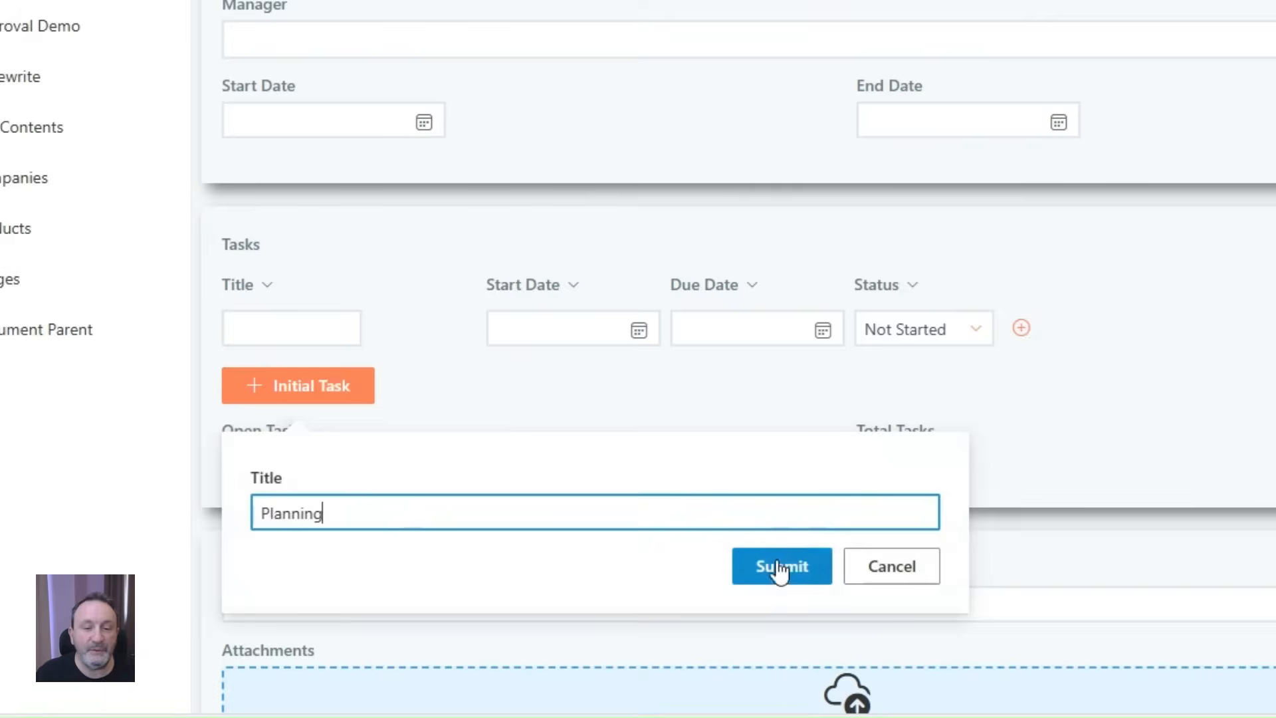
{"action": "left_click", "coordinate": [780, 565]}
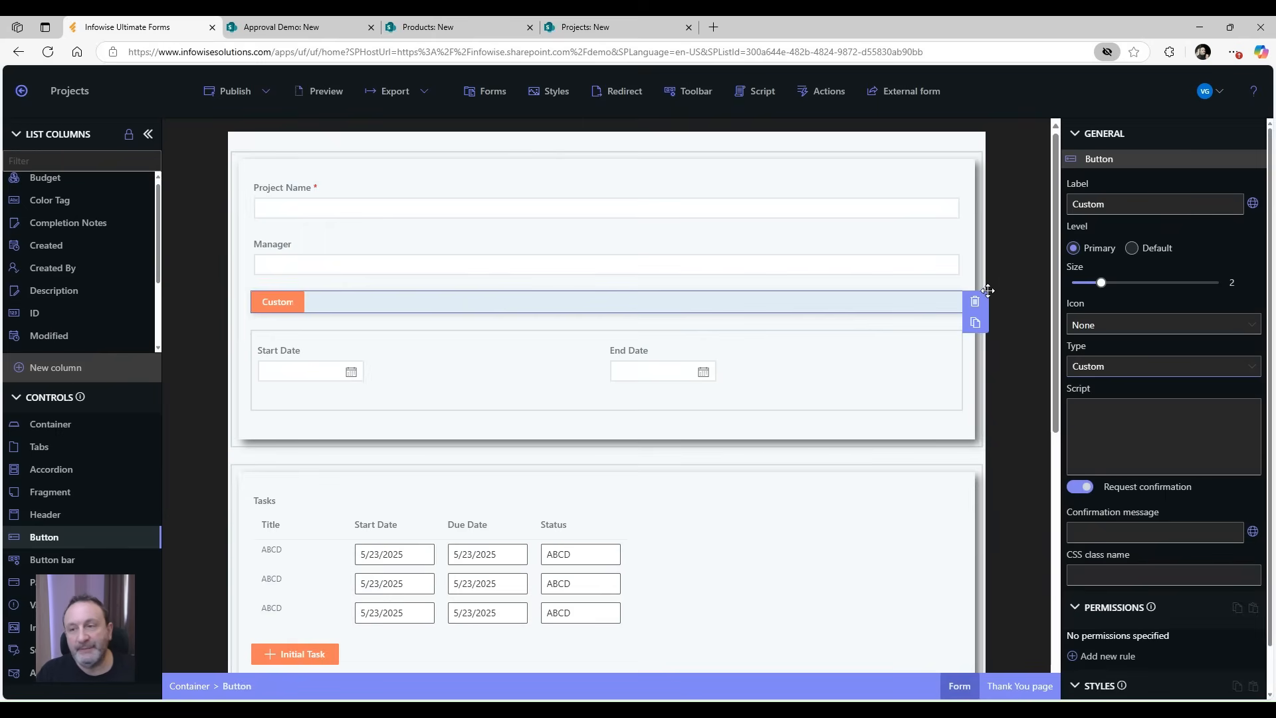
{"action": "mouse_move", "coordinate": [1131, 243]}
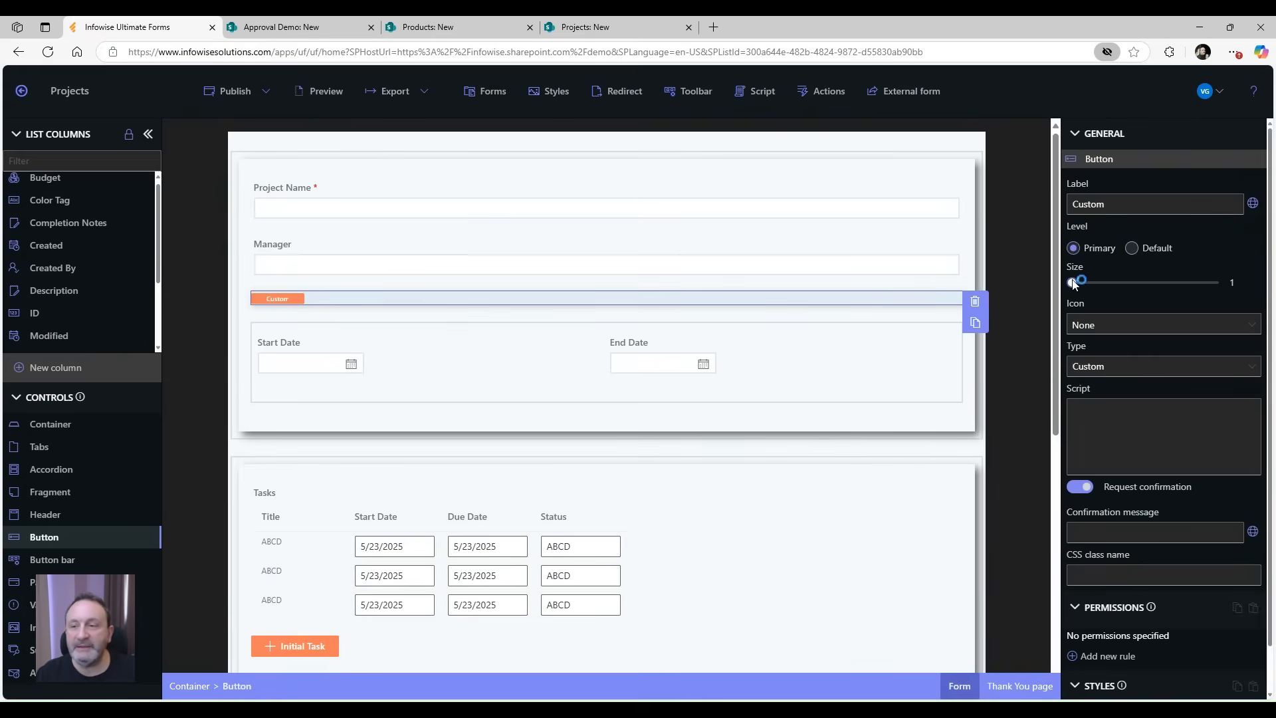
Adjust the Custom button's Size slider
{"action": "left_click_drag", "start_coordinate": [1080, 282], "coordinate": [1098, 282]}
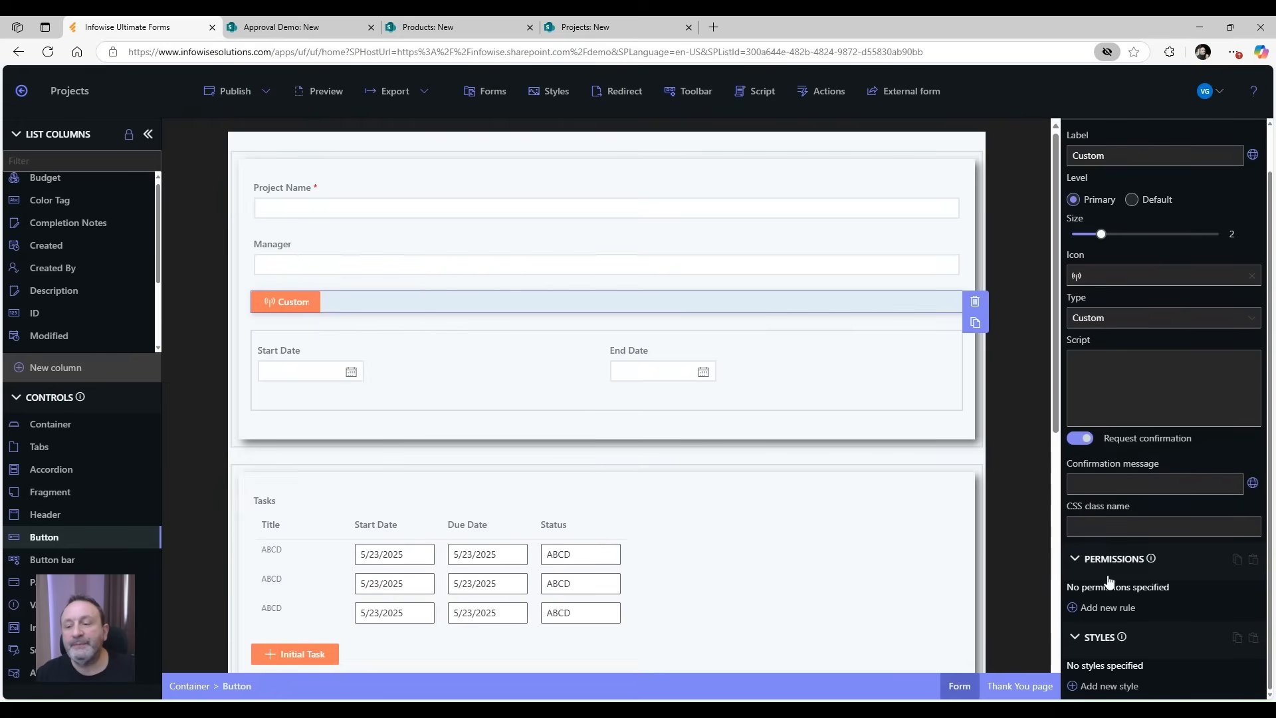
Add a new button style with a blue background colour
{"action": "left_click", "coordinate": [1106, 685]}
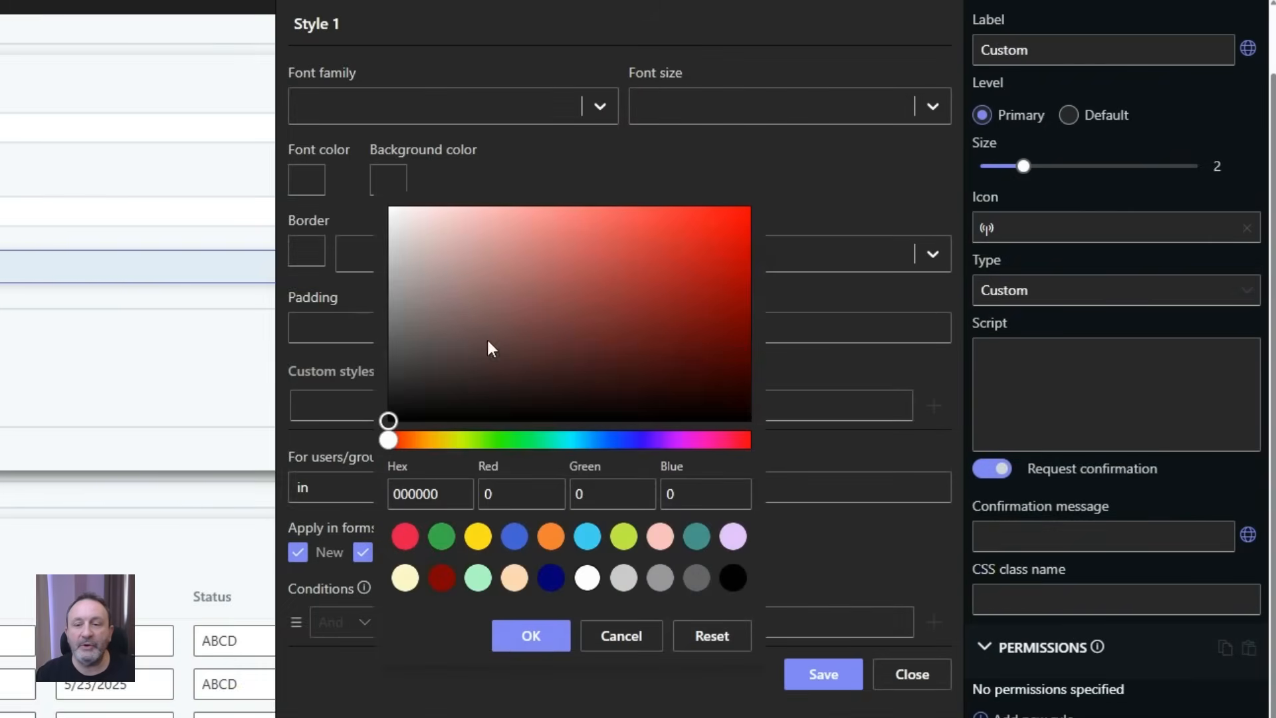
{"action": "left_click", "coordinate": [638, 238]}
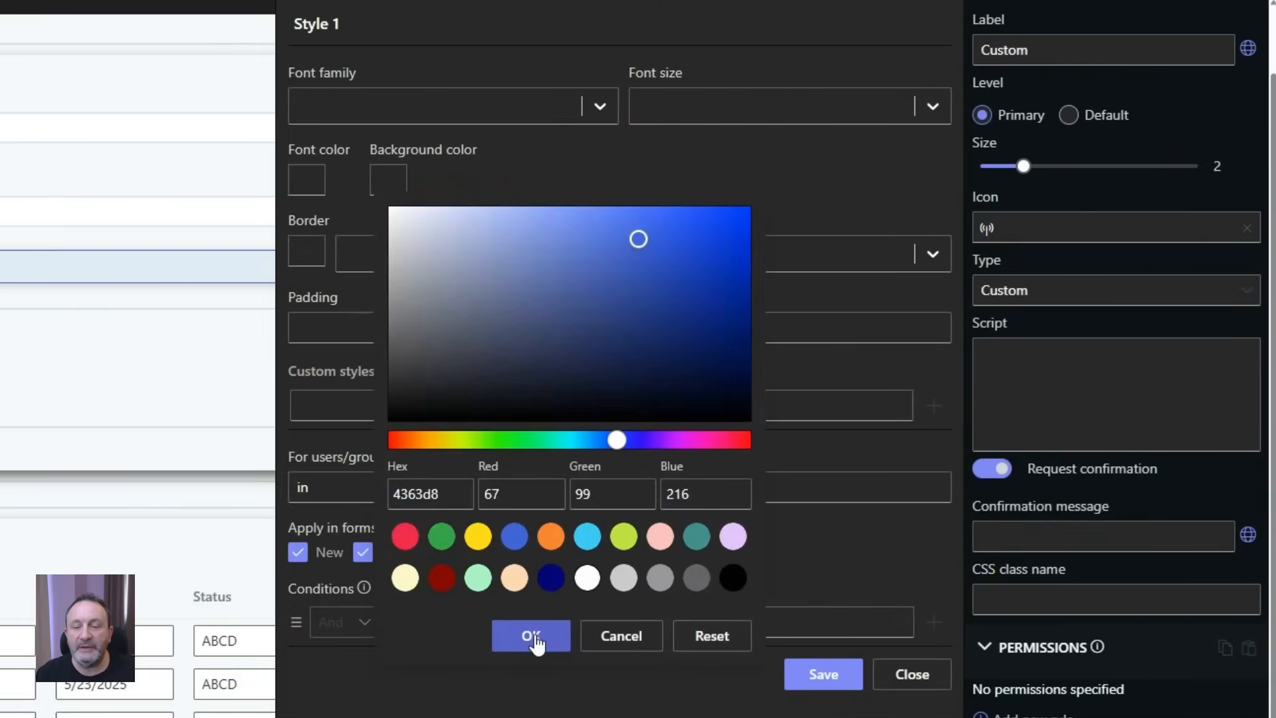
{"action": "left_click", "coordinate": [529, 635]}
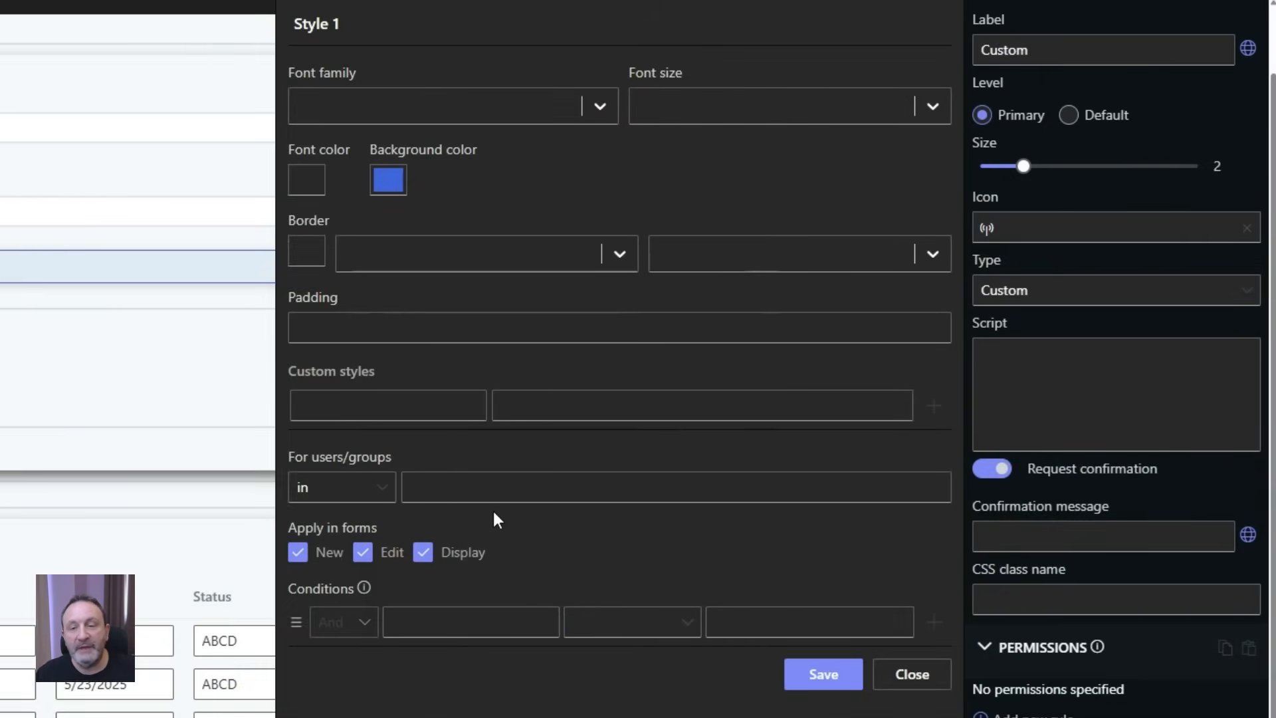
{"action": "mouse_move", "coordinate": [534, 589]}
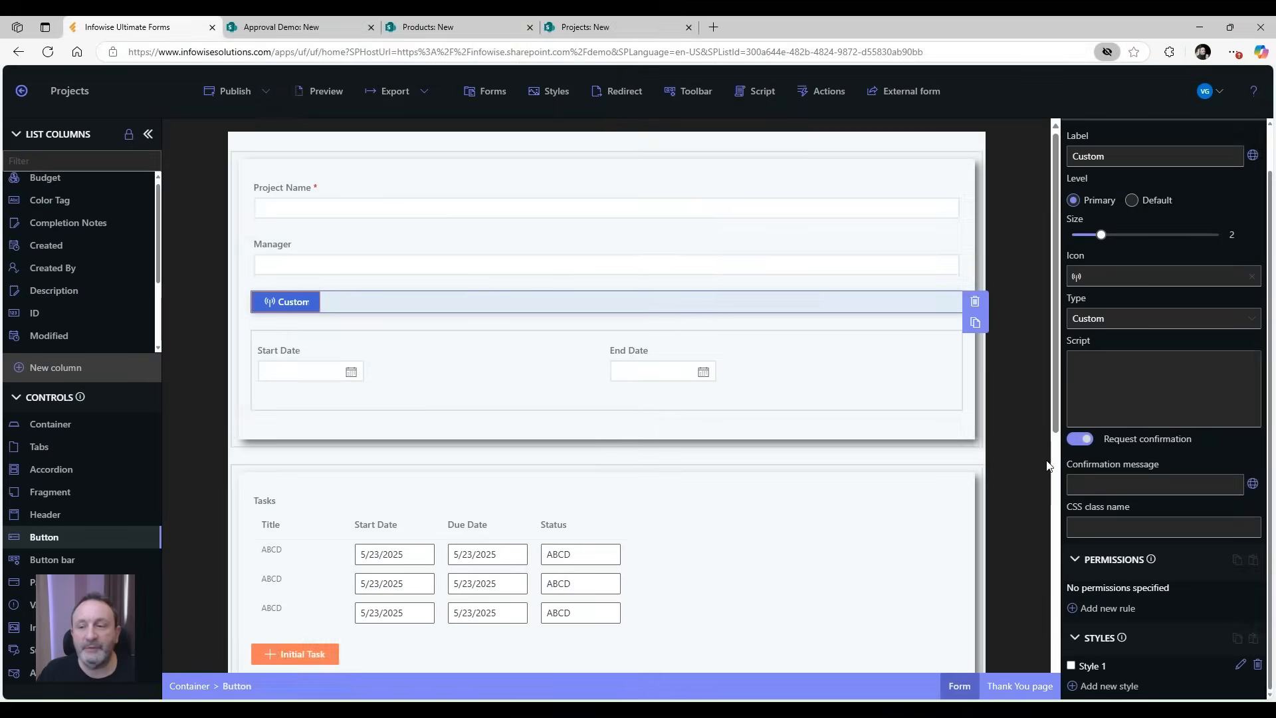
{"action": "mouse_move", "coordinate": [1045, 456]}
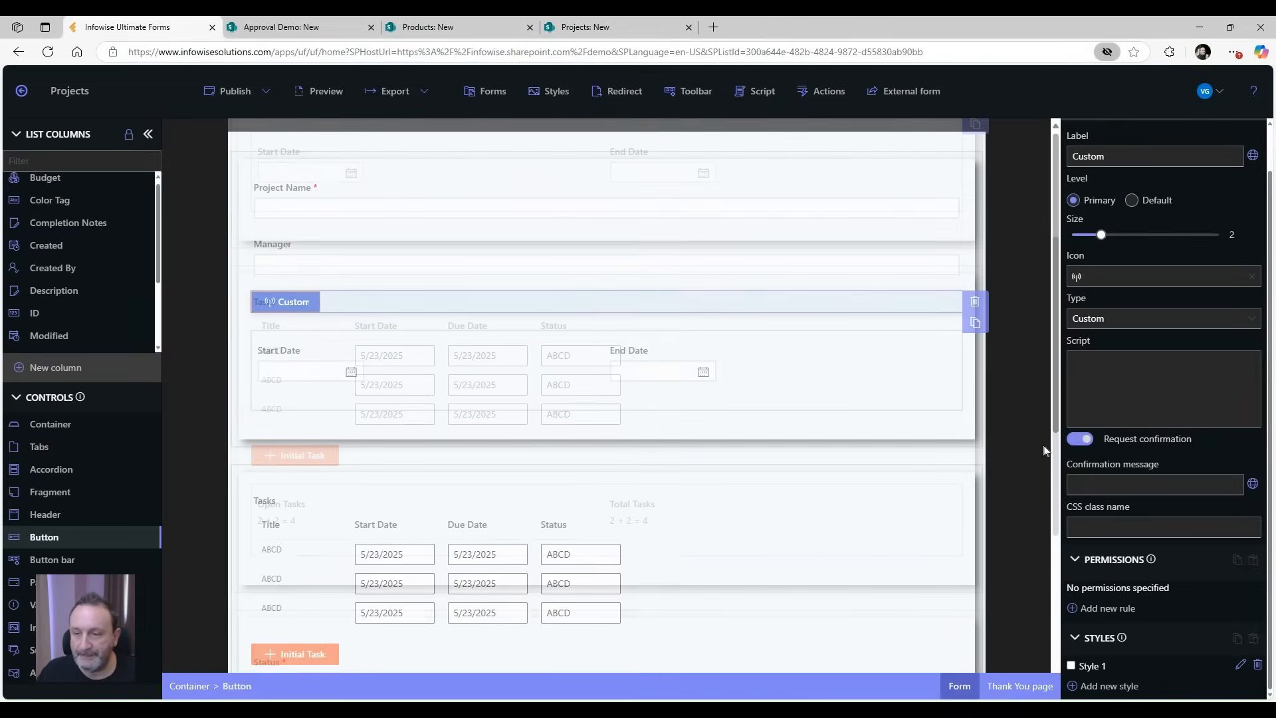
{"action": "scroll", "scroll_direction": "down", "scroll_amount": 3}
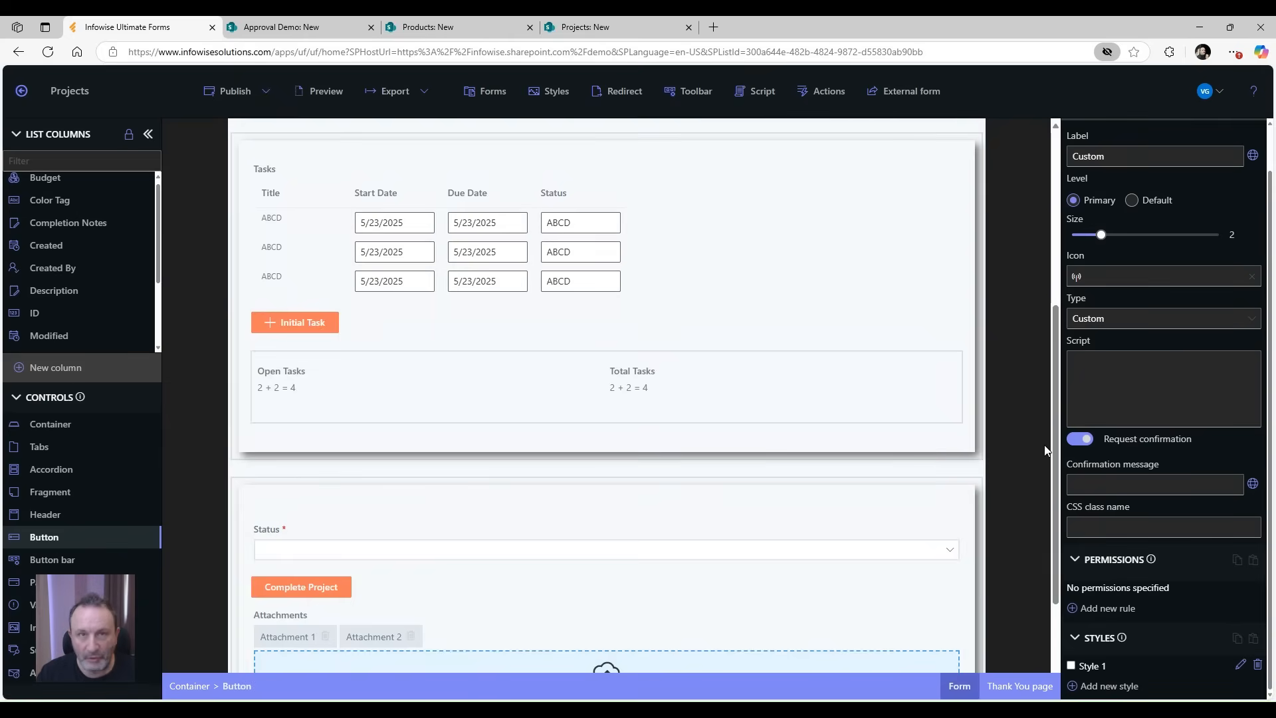
{"action": "scroll", "scroll_direction": "down", "scroll_amount": 3}
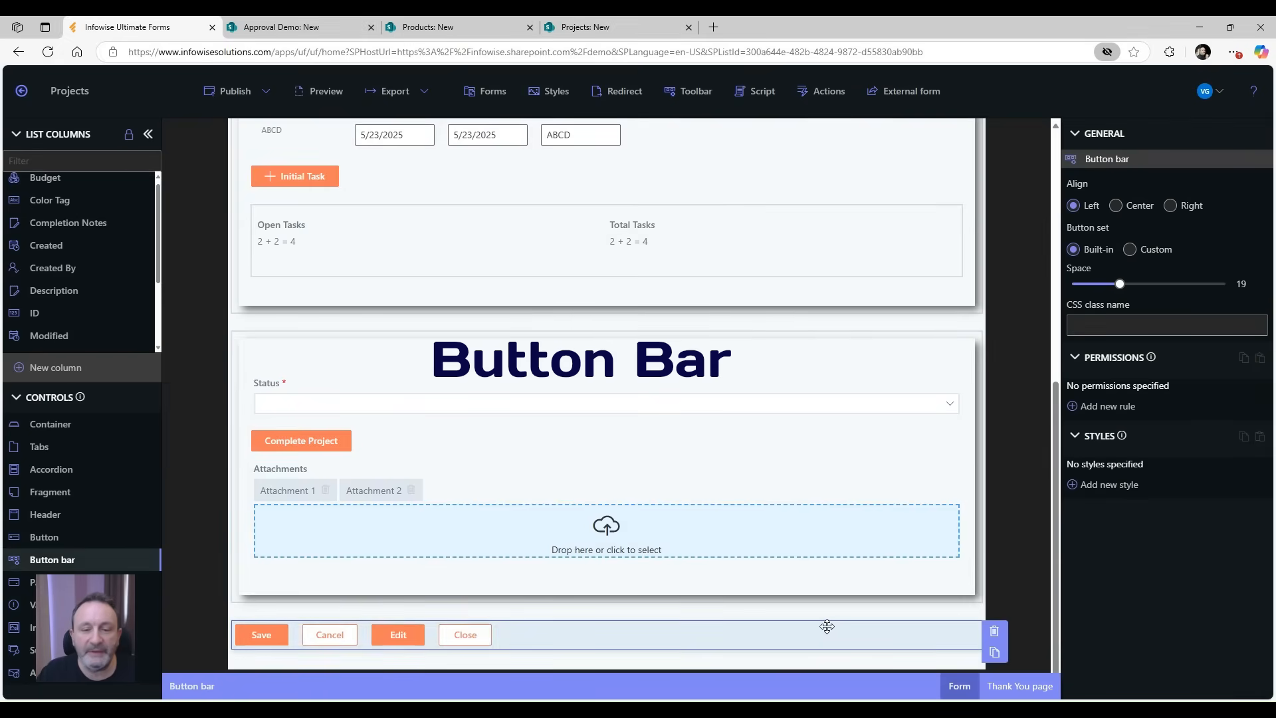
{"action": "mouse_move", "coordinate": [813, 577]}
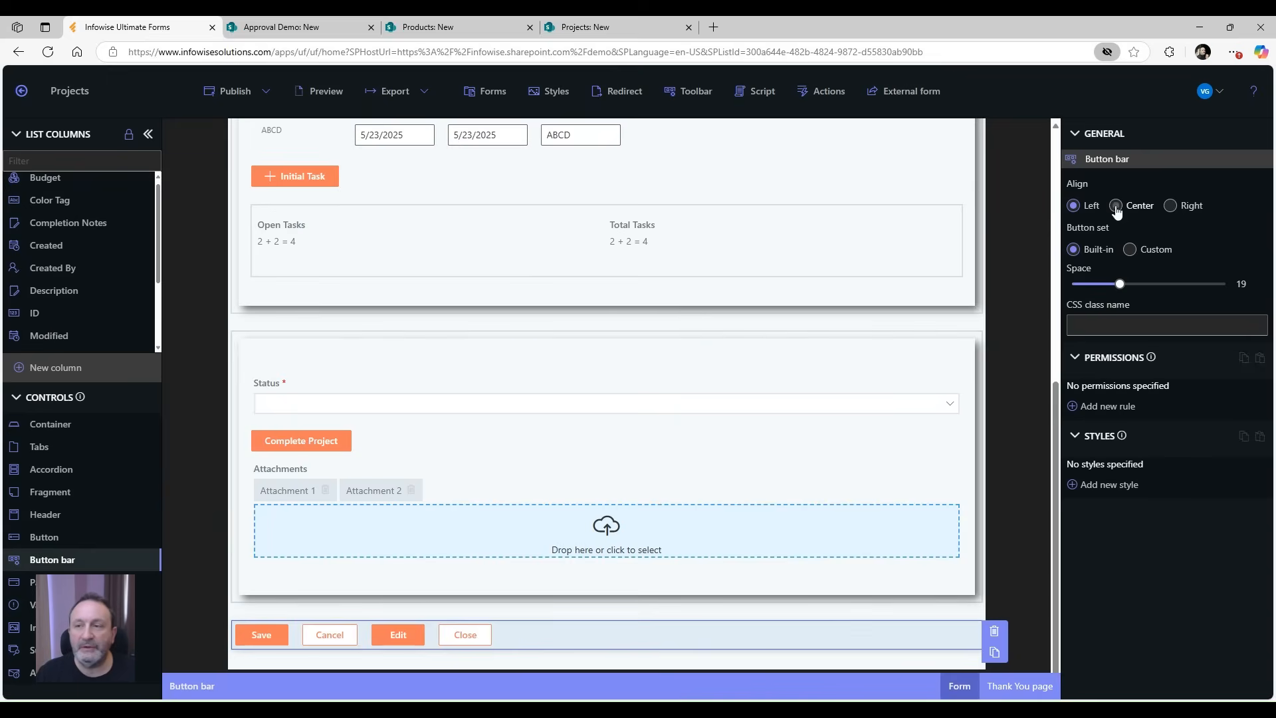
Set the Save/Cancel/Edit/Close button bar's Align property to Right
{"action": "left_click", "coordinate": [1170, 206]}
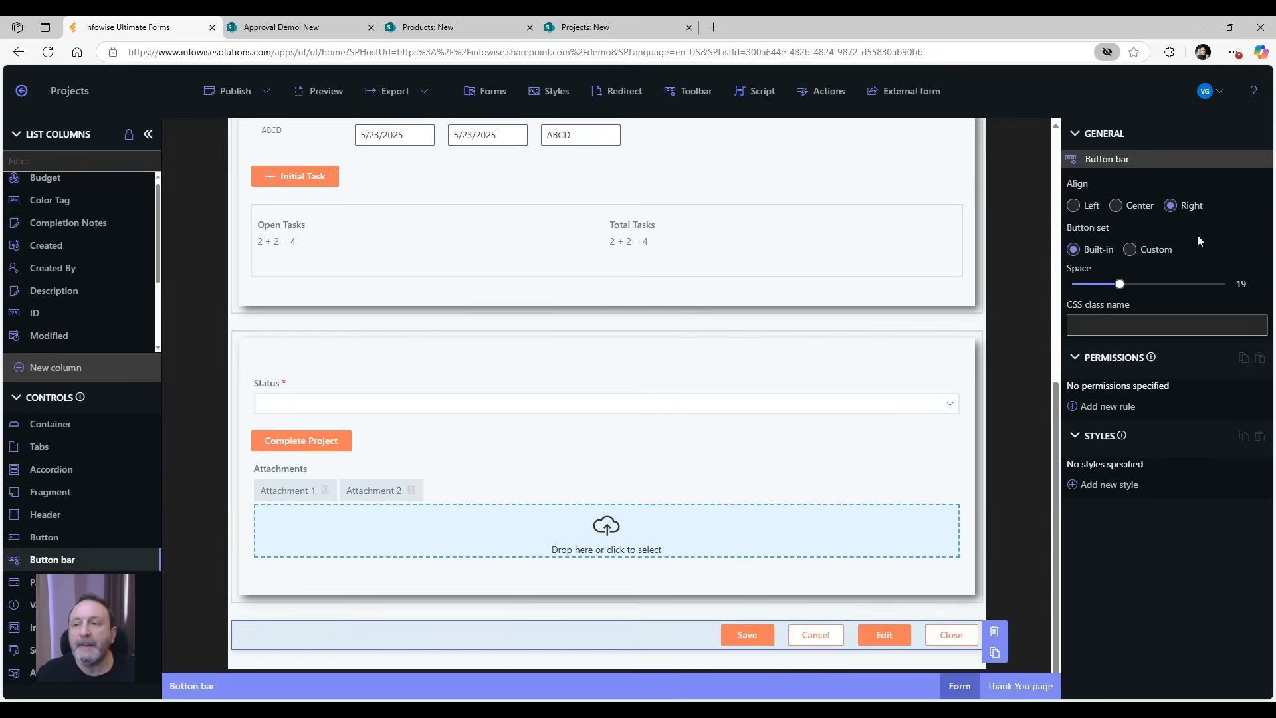
{"action": "left_click_drag", "start_coordinate": [1118, 284], "coordinate": [1098, 283]}
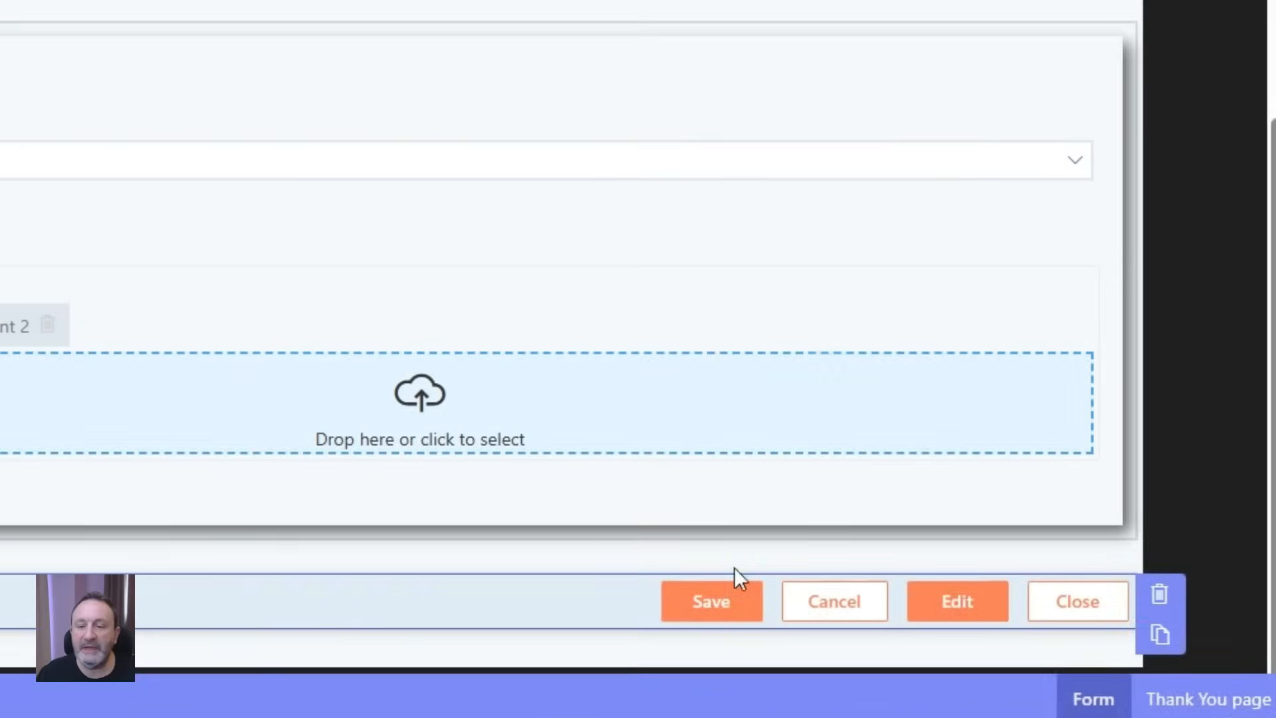
{"action": "mouse_move", "coordinate": [885, 625]}
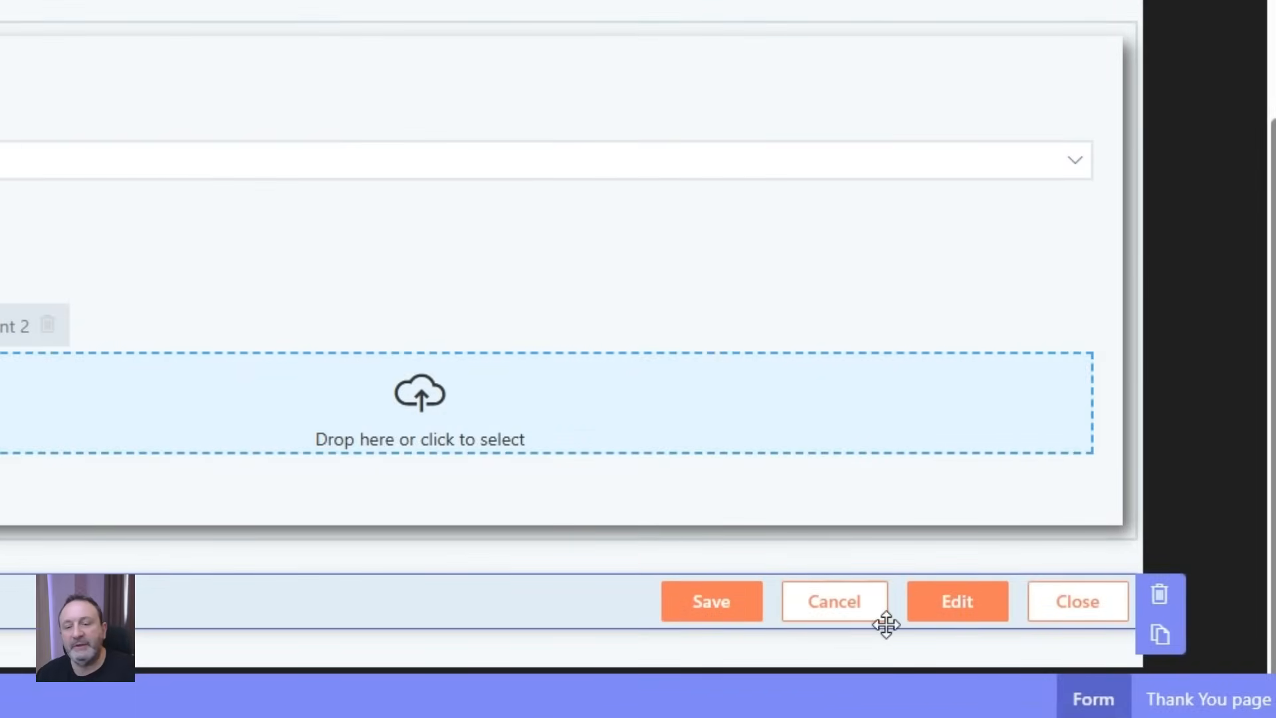